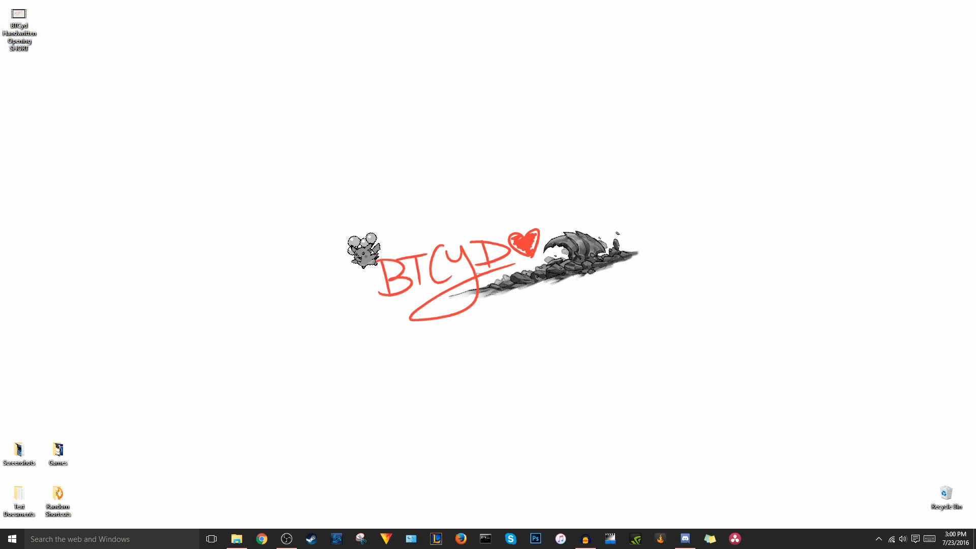
Step: Show the context actions for the video file on the desktop
{"action": "right_click", "coordinate": [19, 19]}
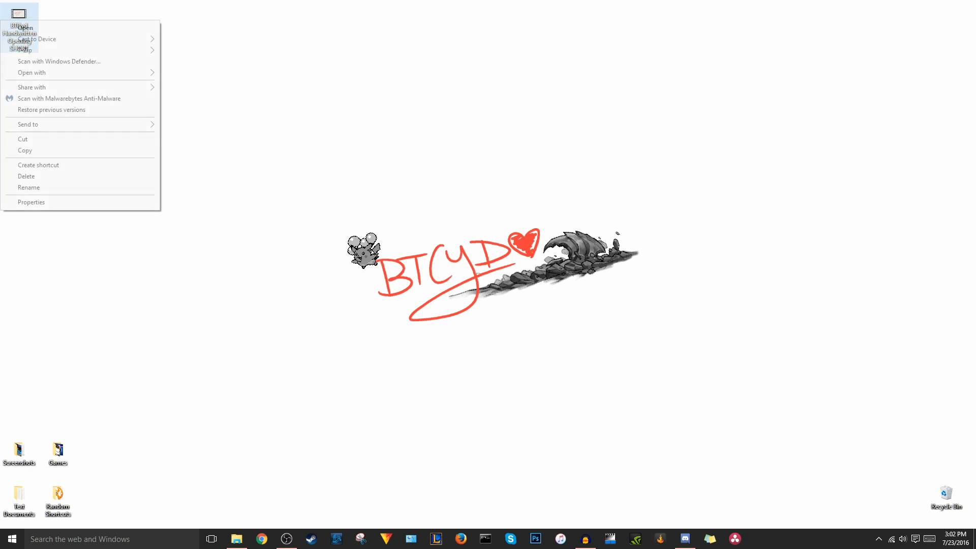
Step: Play the handwritten opening clip in QuickTime to check its 60.00 fps movie info
{"action": "left_click", "coordinate": [31, 73]}
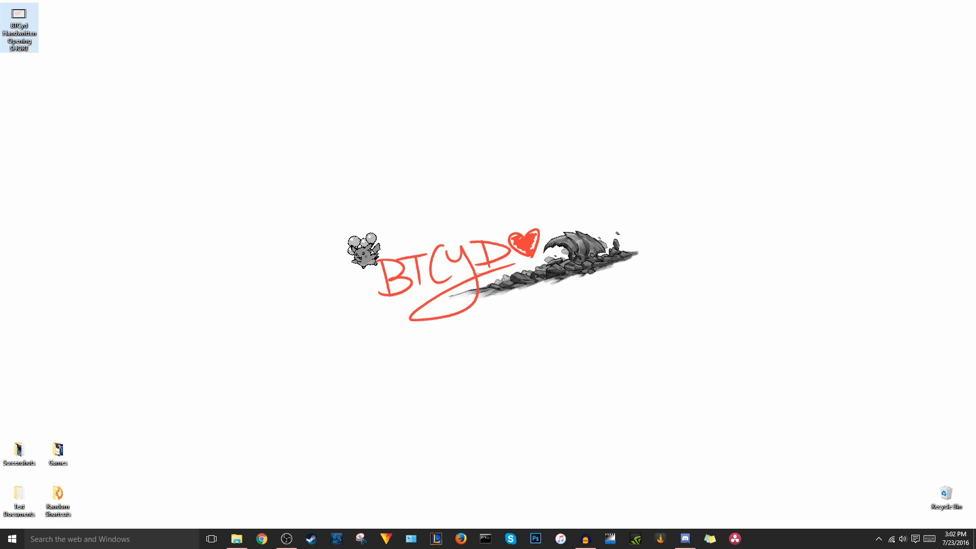
{"action": "double_click", "coordinate": [19, 23]}
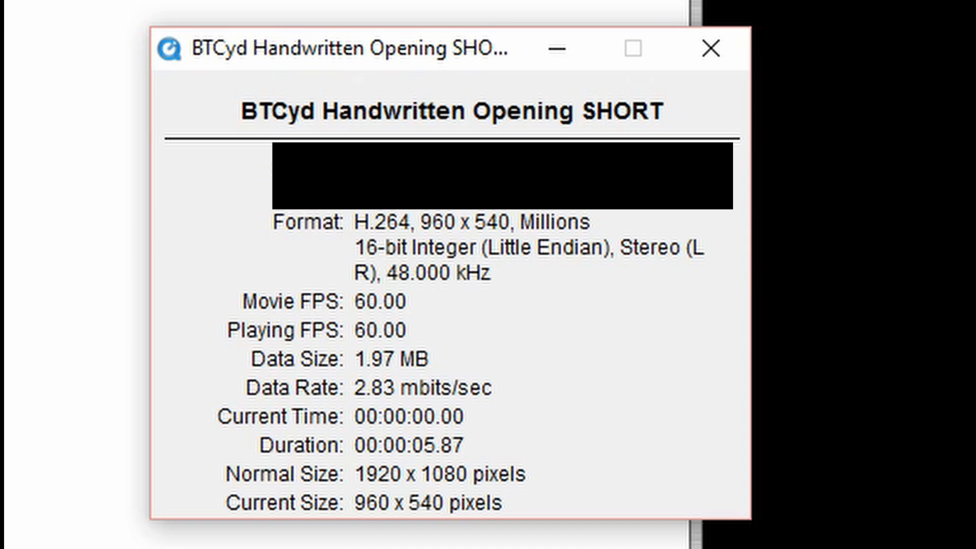
Step: Leave QuickTime and add the clip to MPEG Streamclip's batch list for a task choice
{"action": "left_click", "coordinate": [709, 49]}
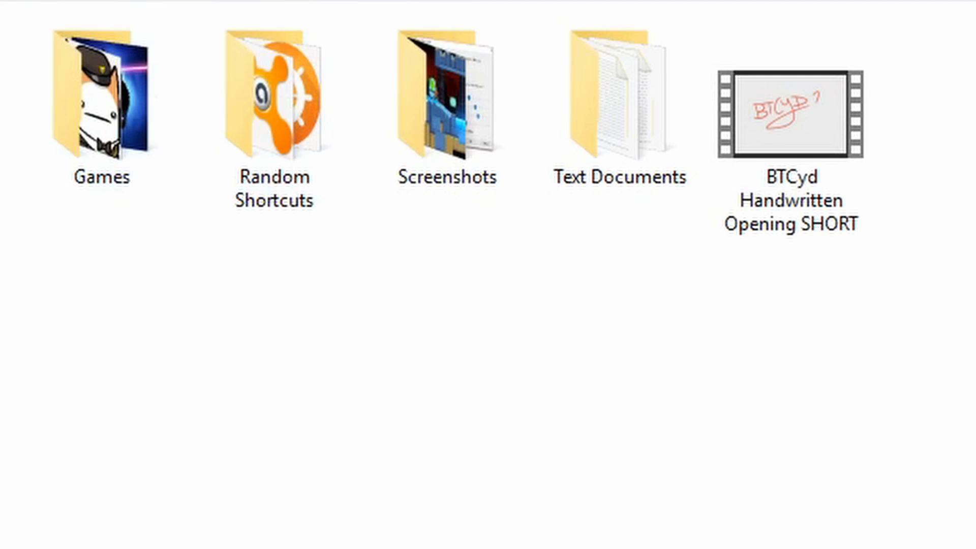
{"action": "left_click", "coordinate": [791, 106]}
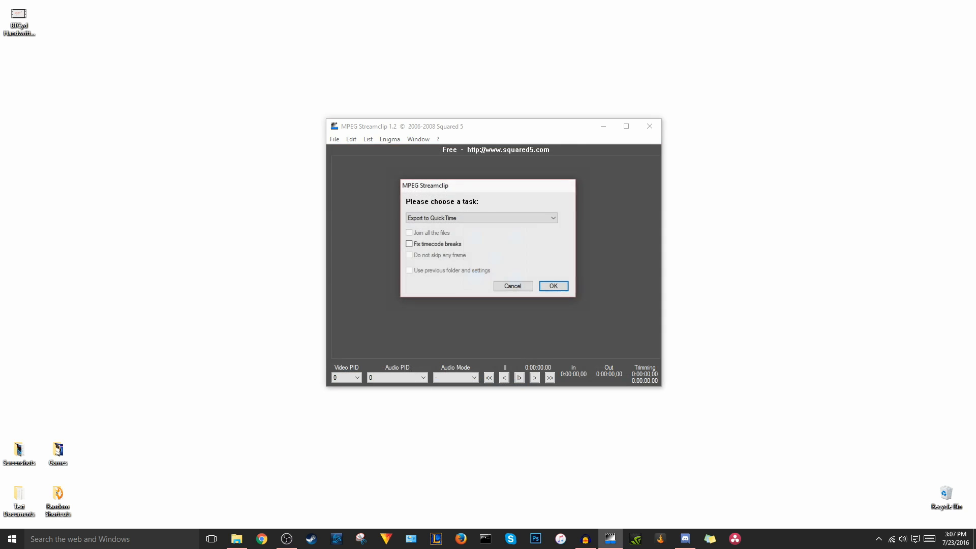
Step: Choose Export to QuickTime so the Movie Exporter shows H.264 at 60 fps
{"action": "left_click", "coordinate": [480, 217]}
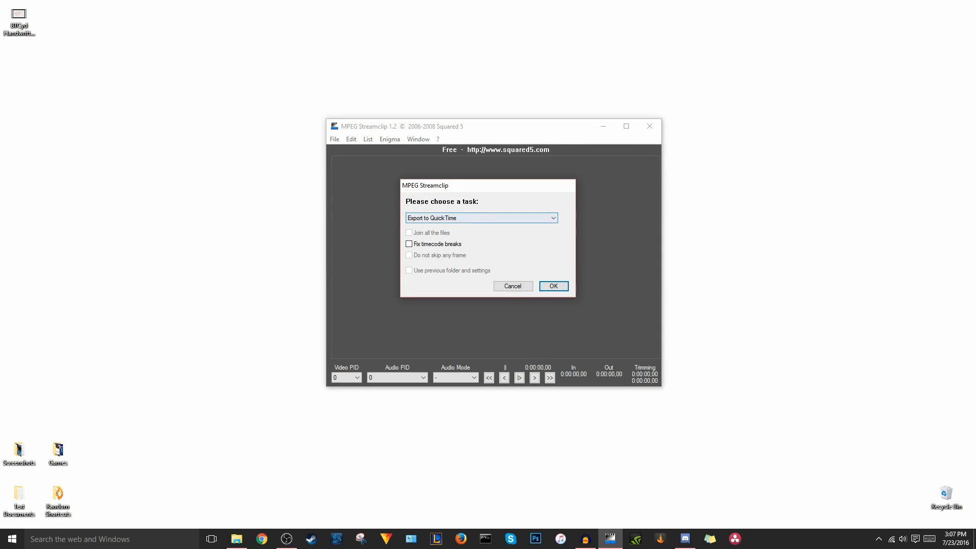
{"action": "left_click", "coordinate": [553, 286]}
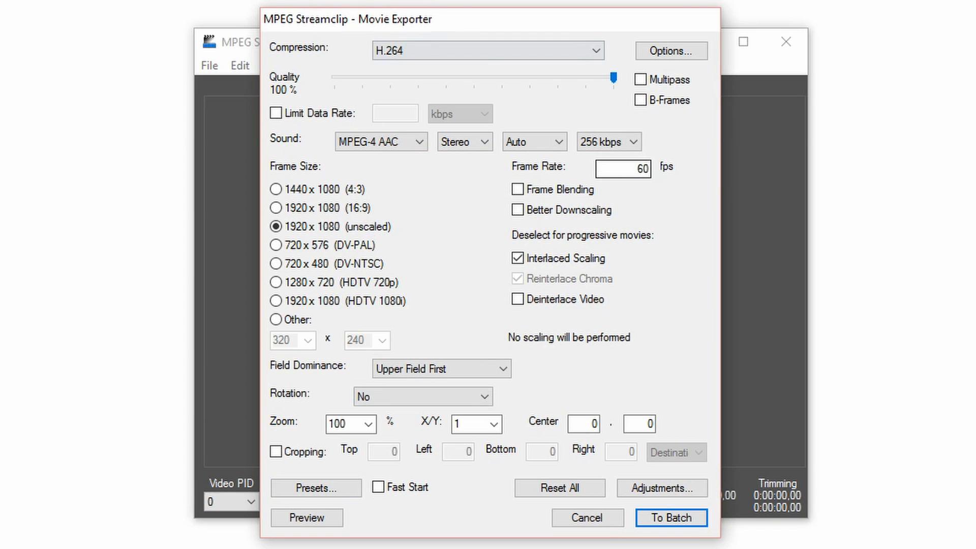
Step: Disable interlaced scaling and settle the frame rate on 60 after trying 23.9, 29.97 and 59.94
{"action": "left_click", "coordinate": [518, 258]}
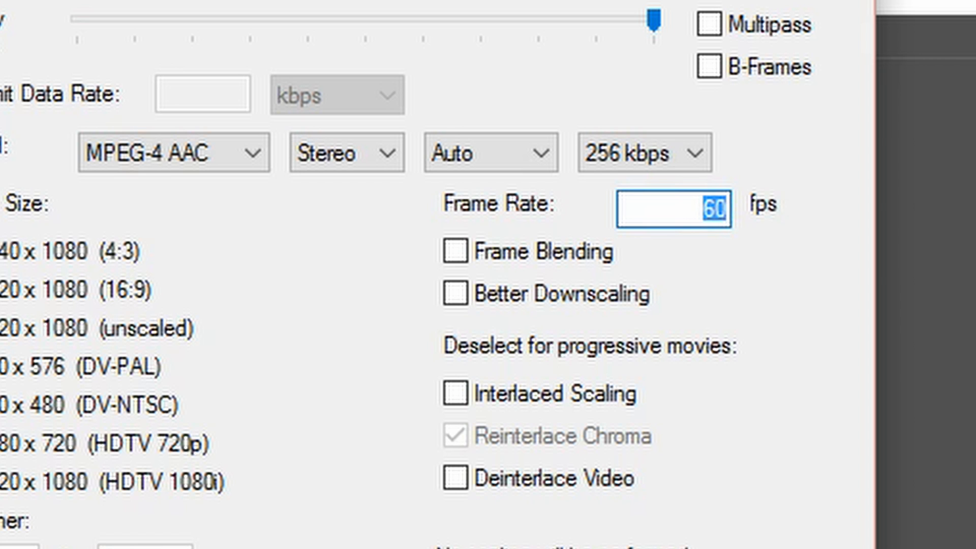
{"action": "type", "text": "23.97"}
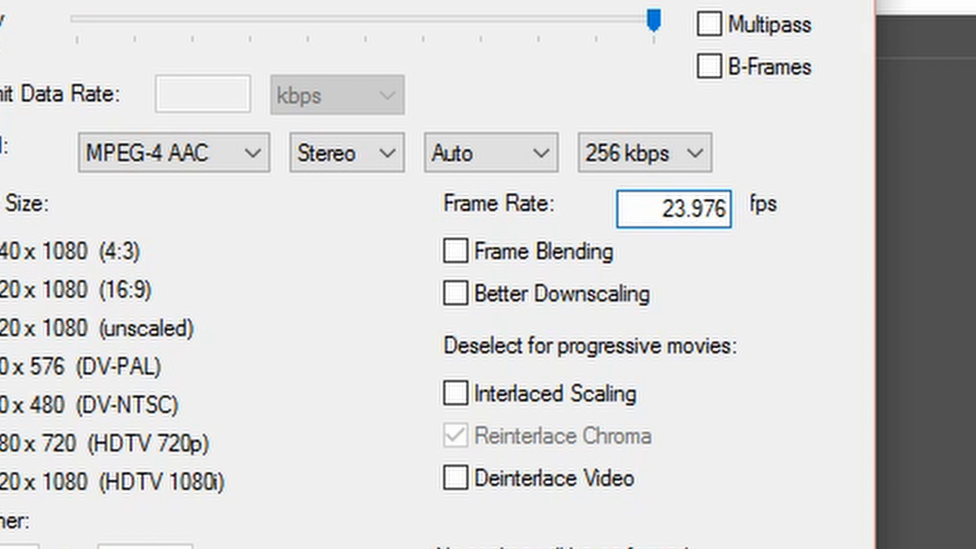
{"action": "type", "text": "29.97"}
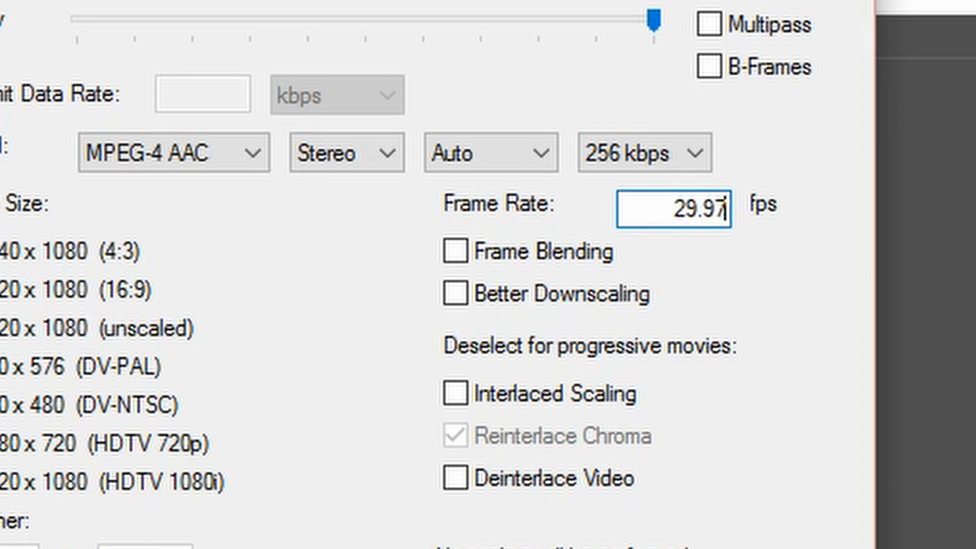
{"action": "type", "text": "59.94"}
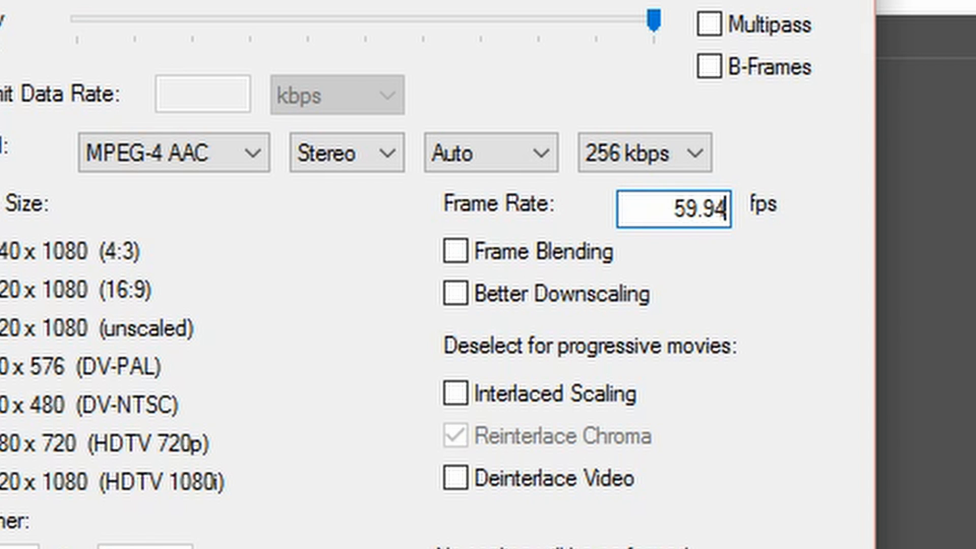
{"action": "type", "text": "60"}
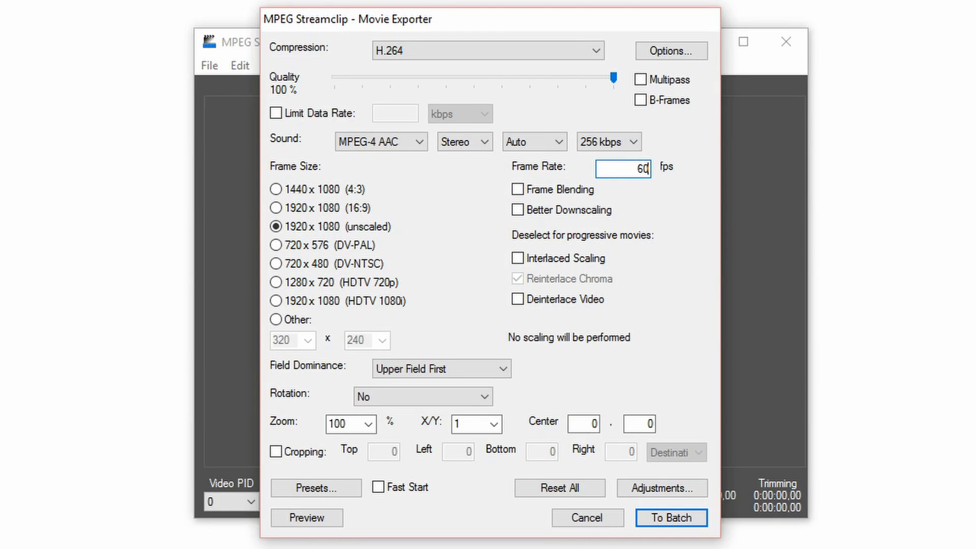
Step: Review the 60 fps MP4 preset, then send the export to the batch list as Waiting
{"action": "left_click", "coordinate": [316, 488]}
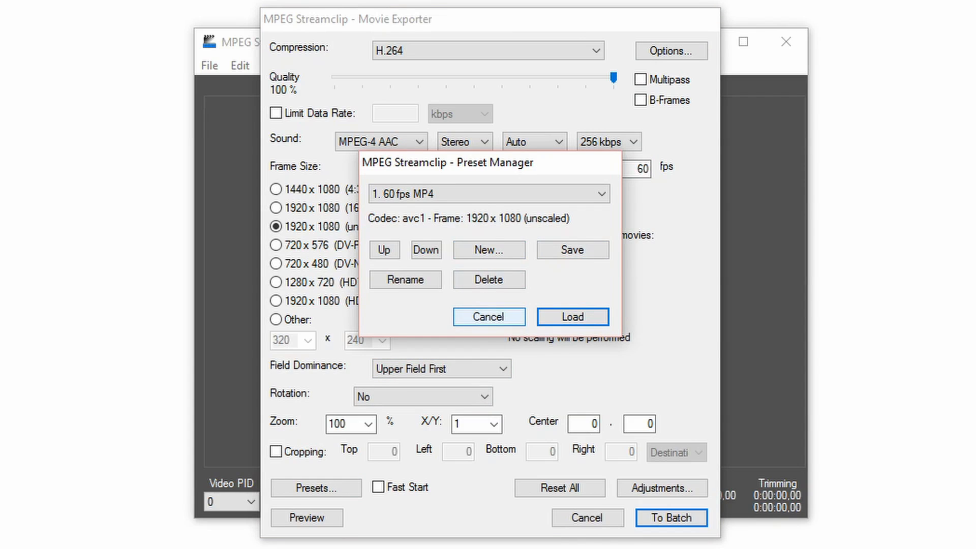
{"action": "left_click", "coordinate": [489, 316]}
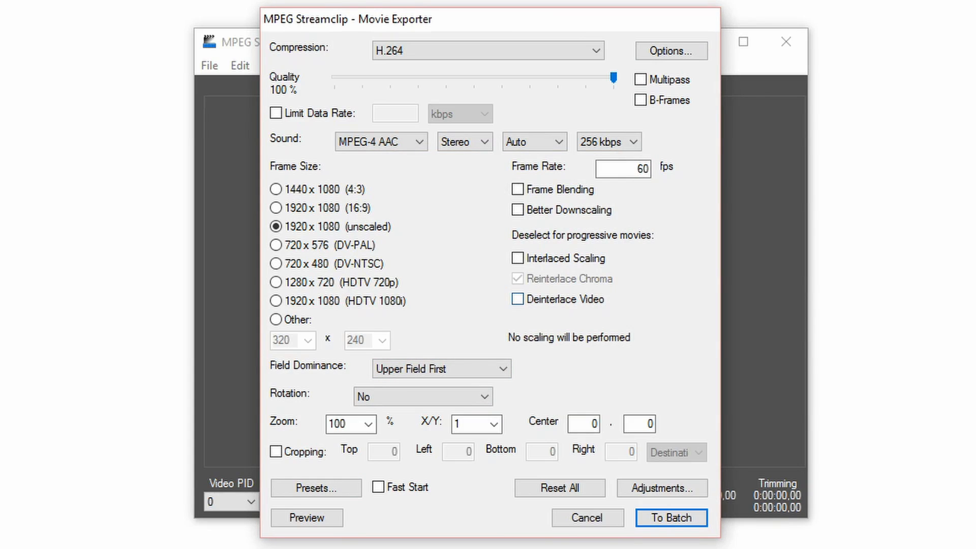
{"action": "mouse_move", "coordinate": [662, 488]}
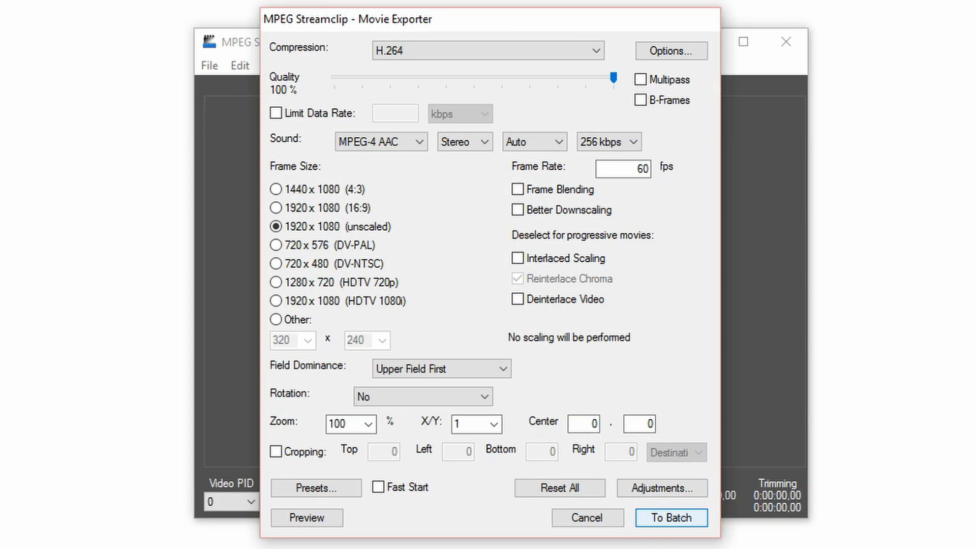
{"action": "left_click", "coordinate": [670, 518]}
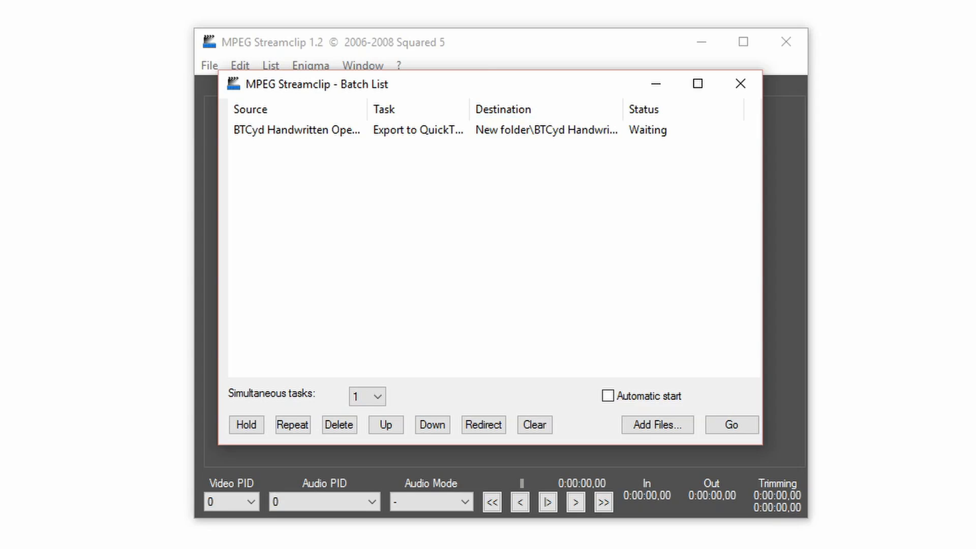
Step: Run the batch export until the clip's task is marked Completed
{"action": "left_click", "coordinate": [731, 425]}
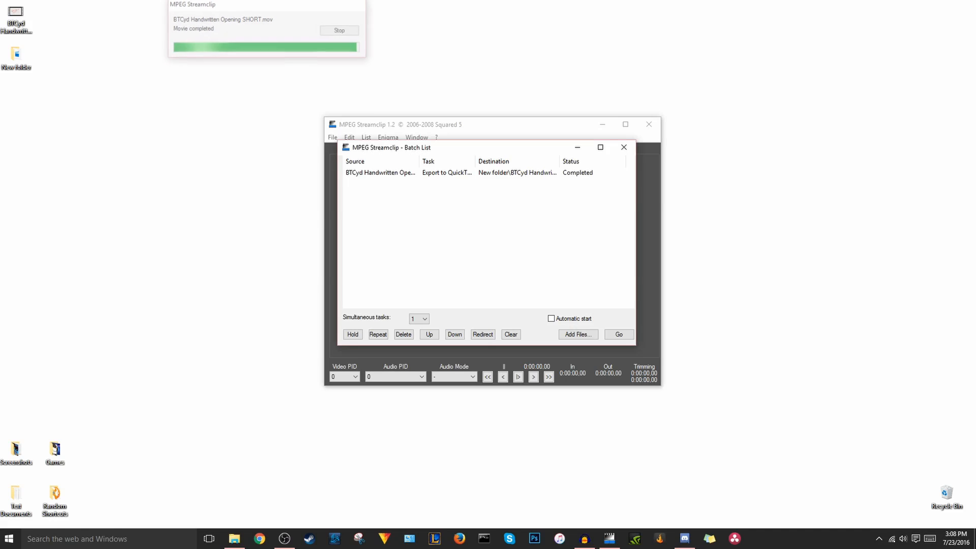
{"action": "left_click", "coordinate": [339, 30]}
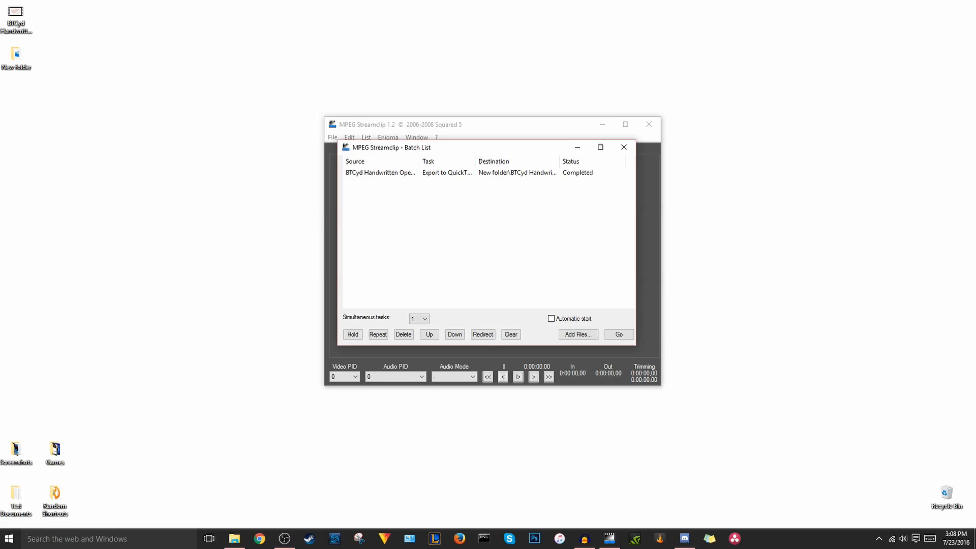